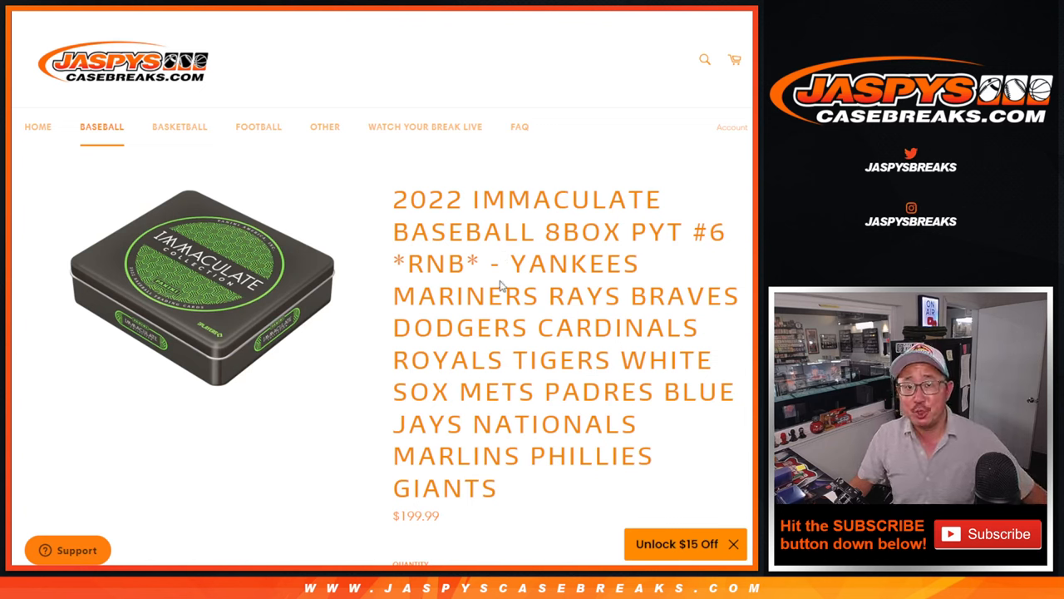
Shuffle the ten participant names repeatedly with Randomize and Again!, then select the final order for copying.
drag(392, 200, 480, 263)
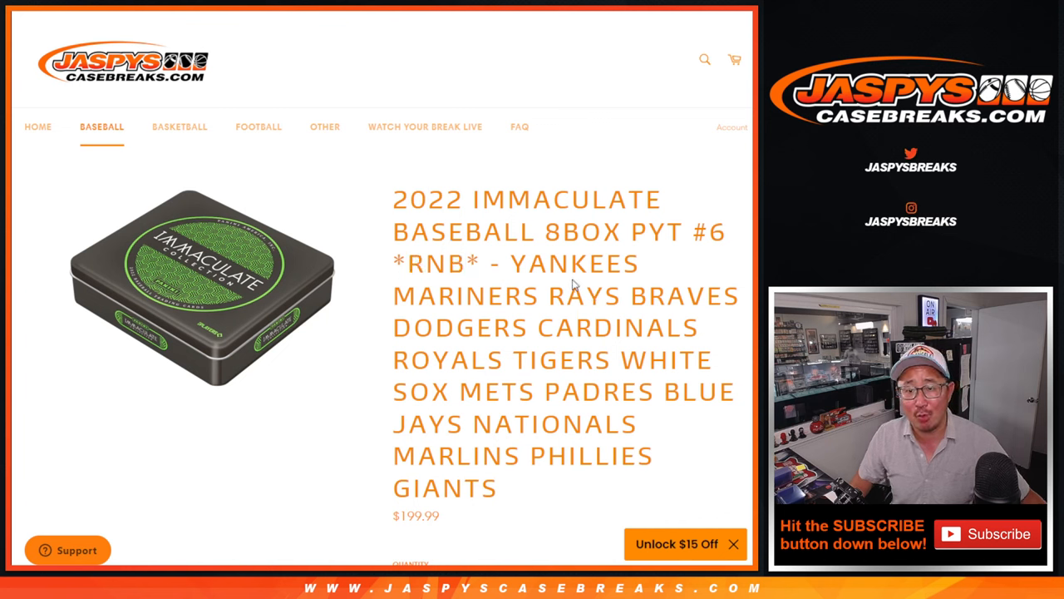
drag(498, 262, 502, 489)
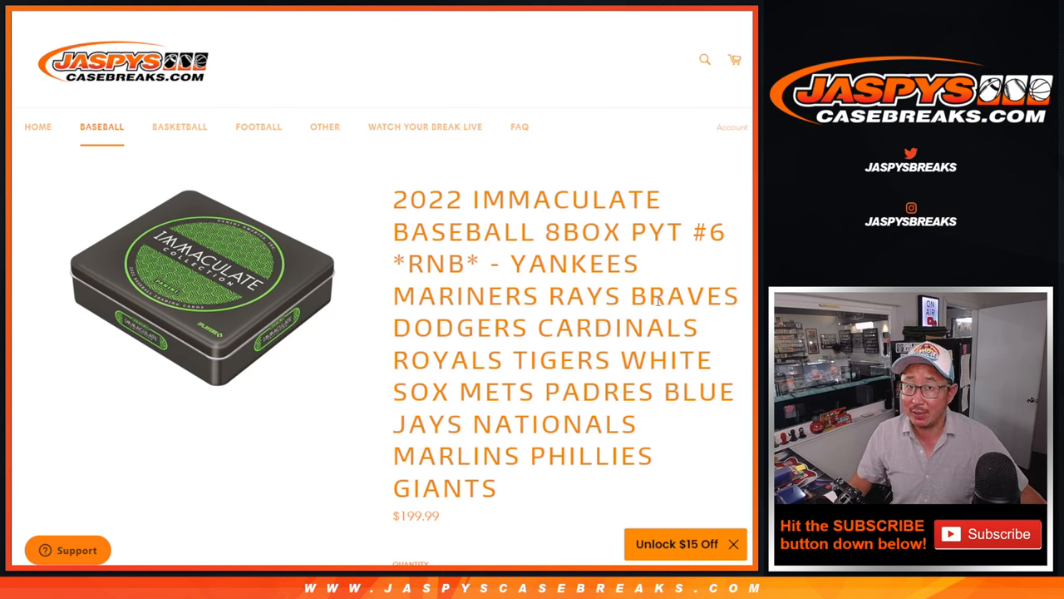
scroll(down, 3)
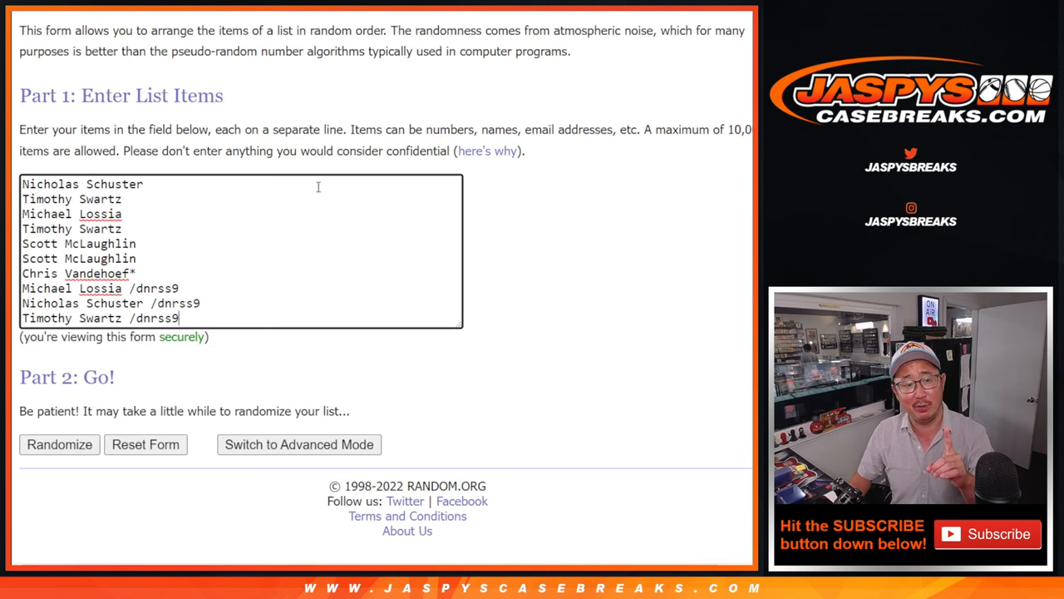
mouse_move(143, 266)
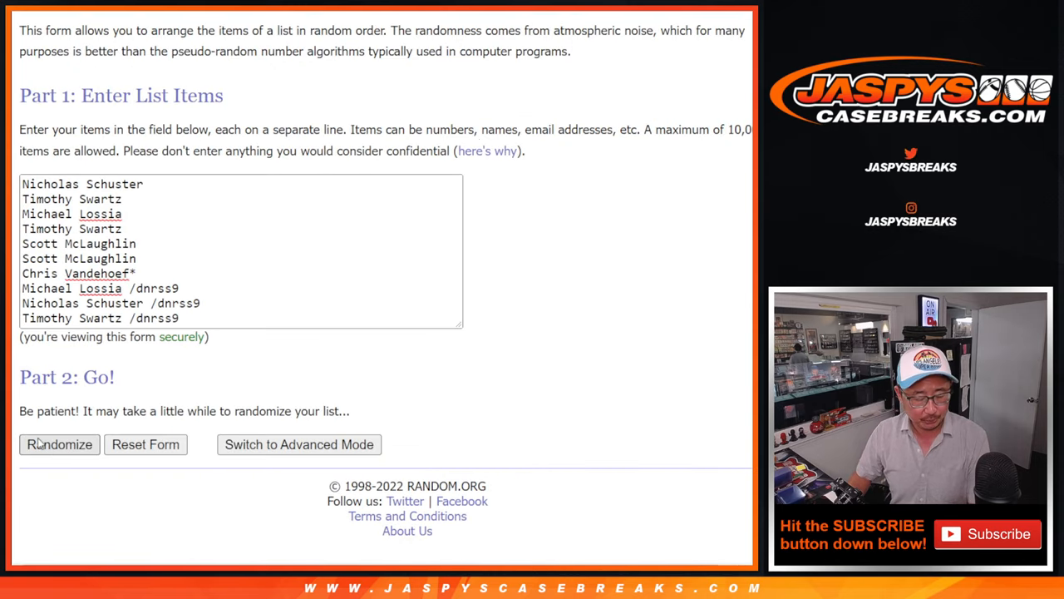
click(60, 444)
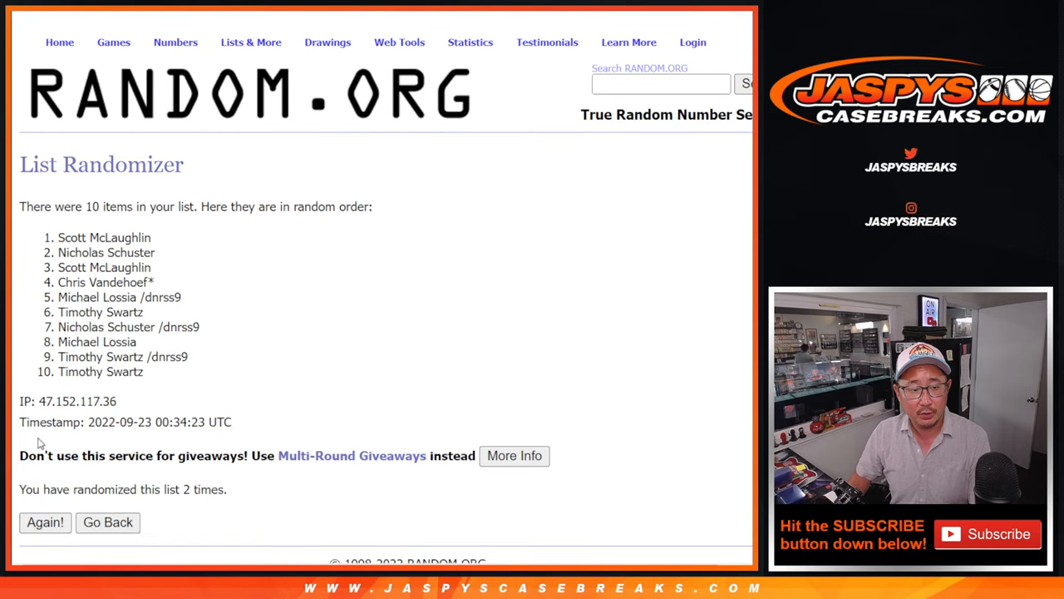
click(45, 522)
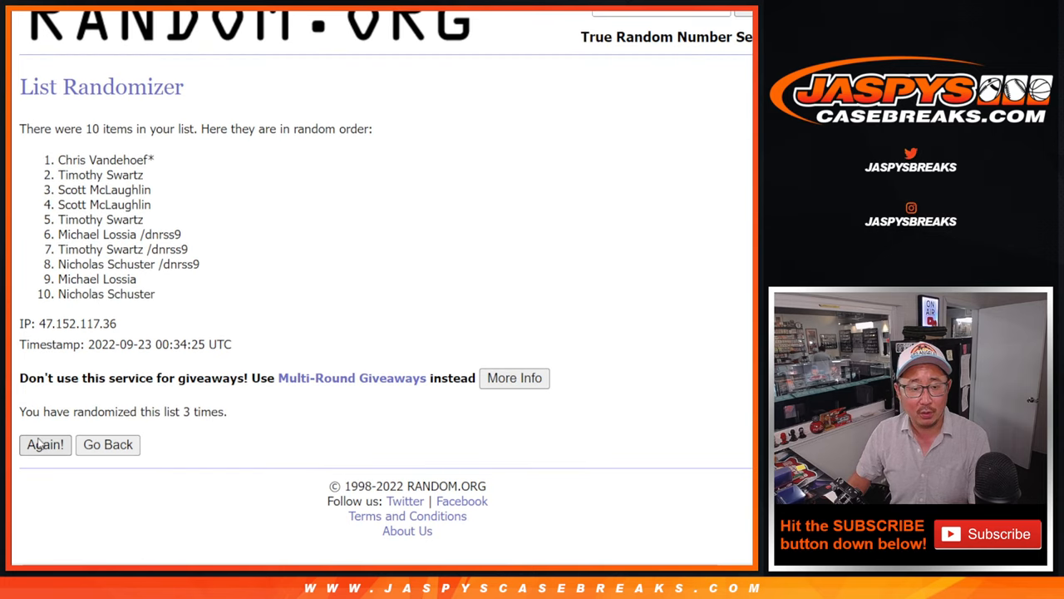
click(45, 444)
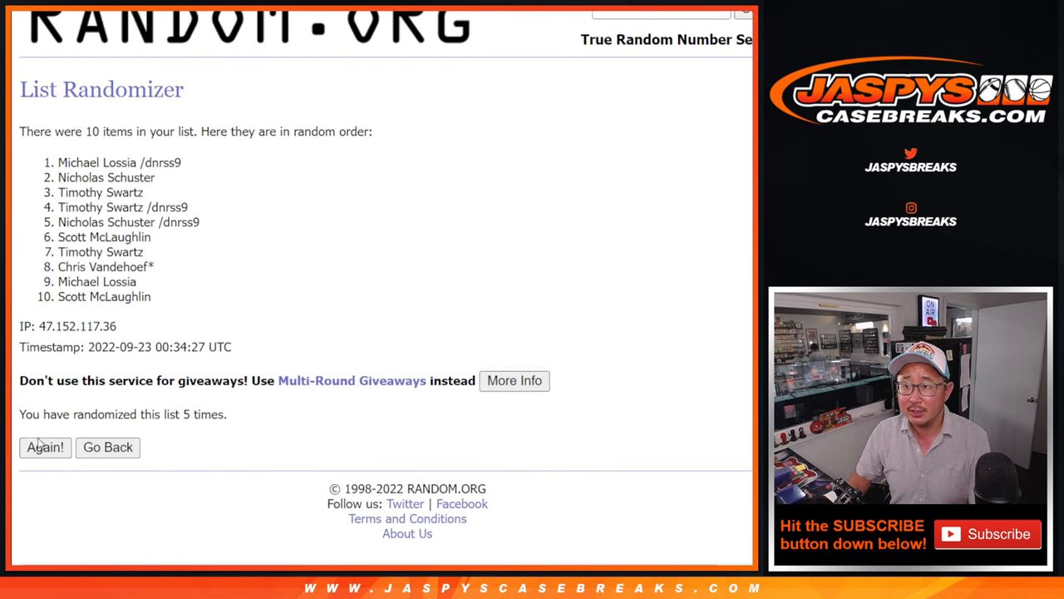
click(45, 445)
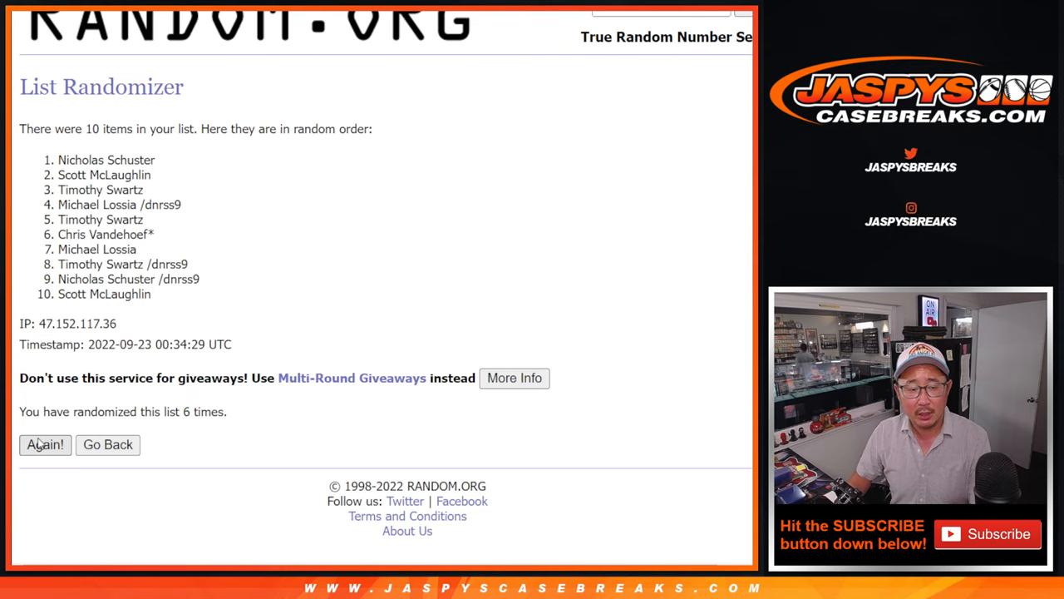
click(45, 444)
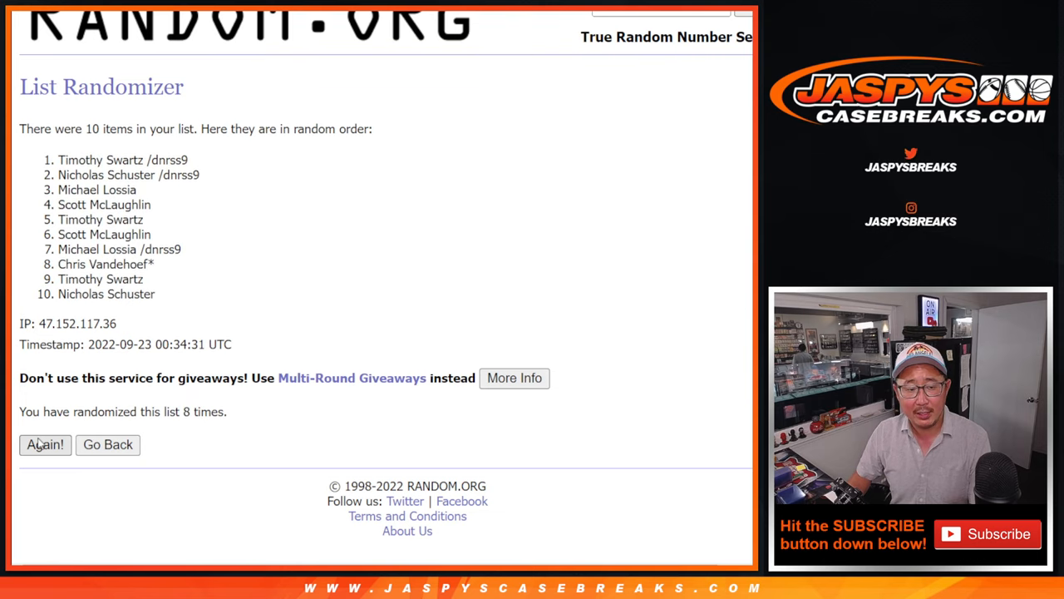
click(45, 444)
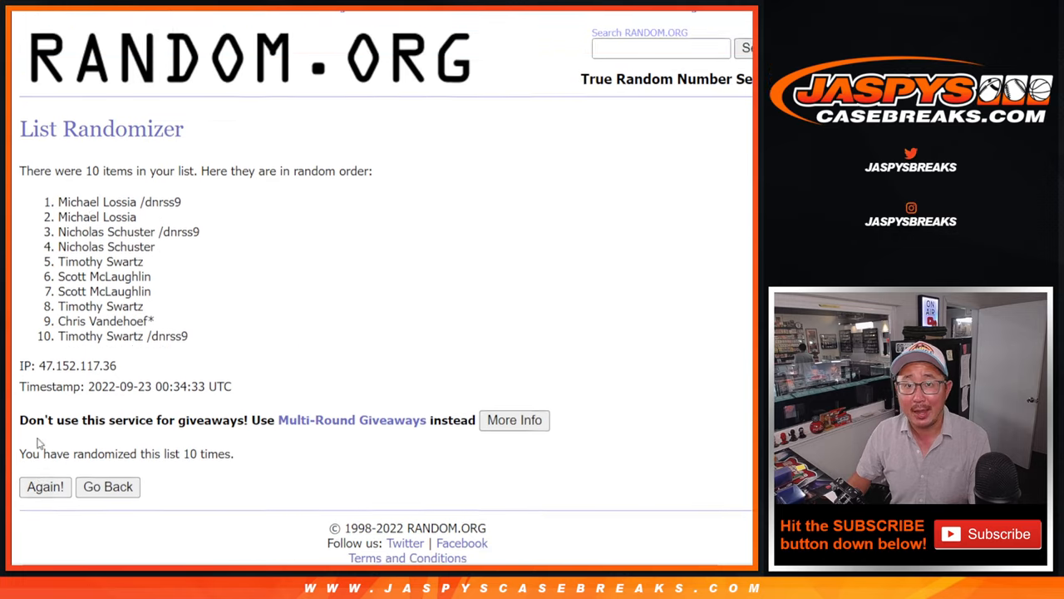
click(44, 486)
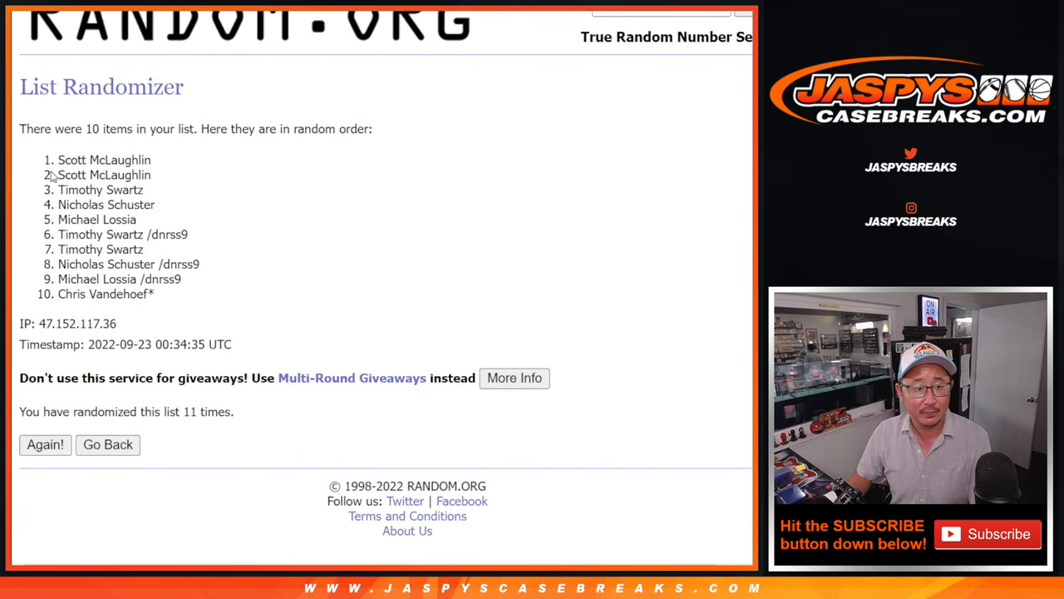
drag(58, 160, 154, 292)
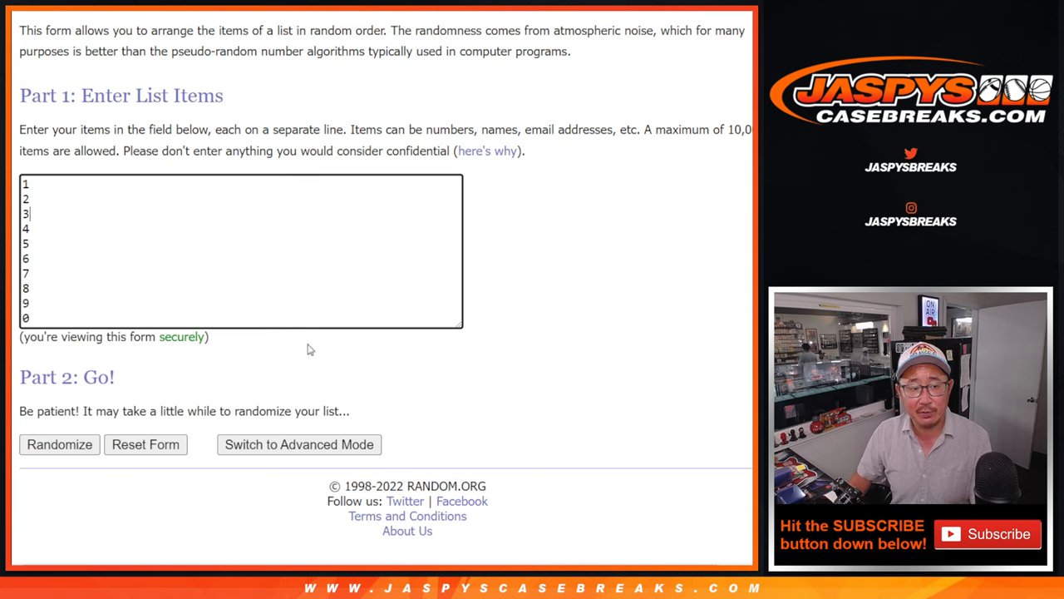
Shuffle the digits 0-9 repeatedly with Randomize and Again!, then select the final order for copying.
click(60, 444)
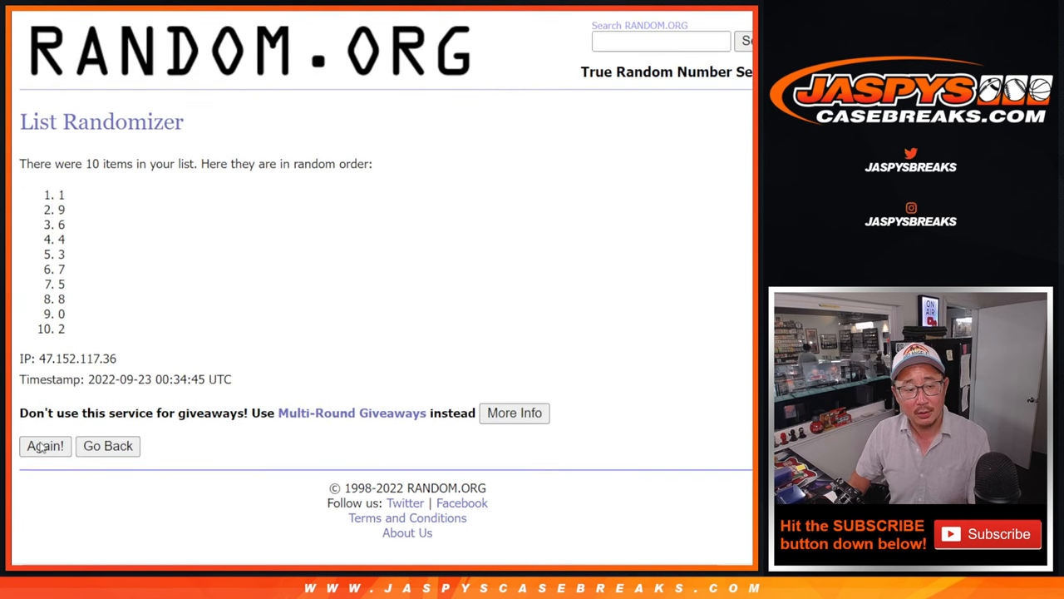
click(45, 446)
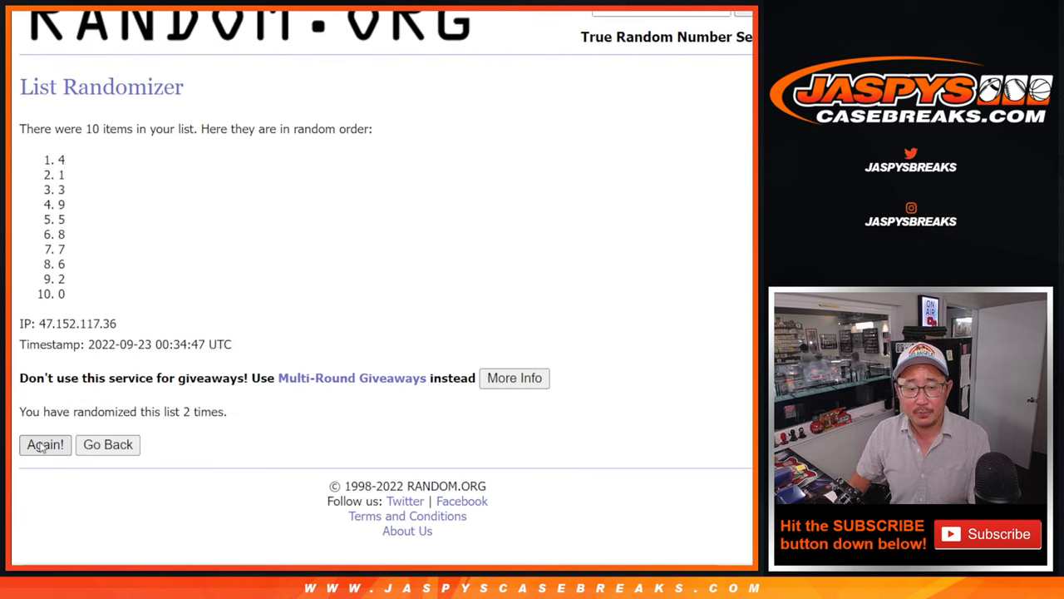
click(45, 444)
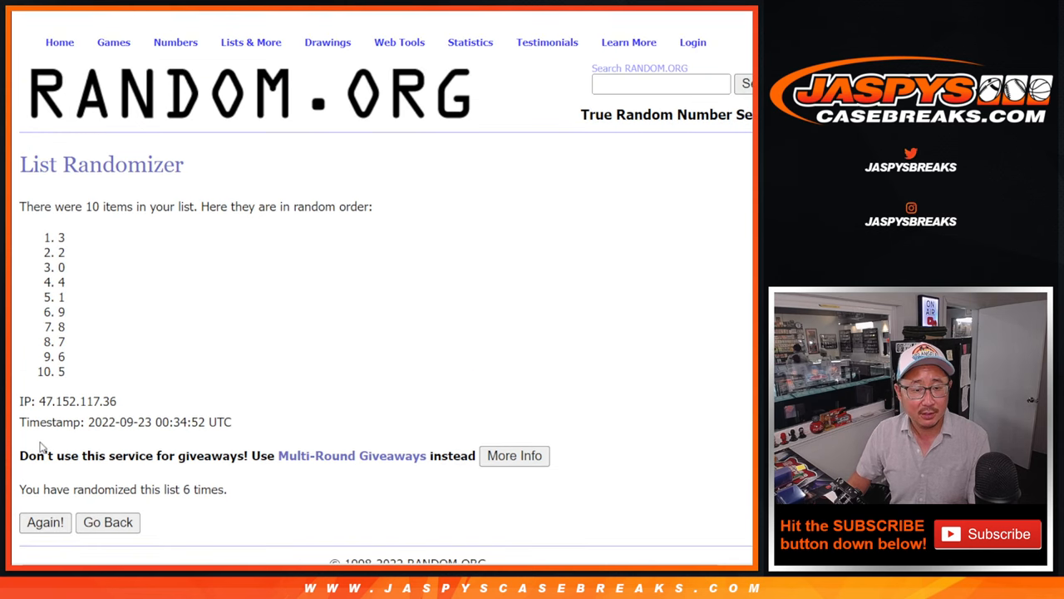
click(45, 522)
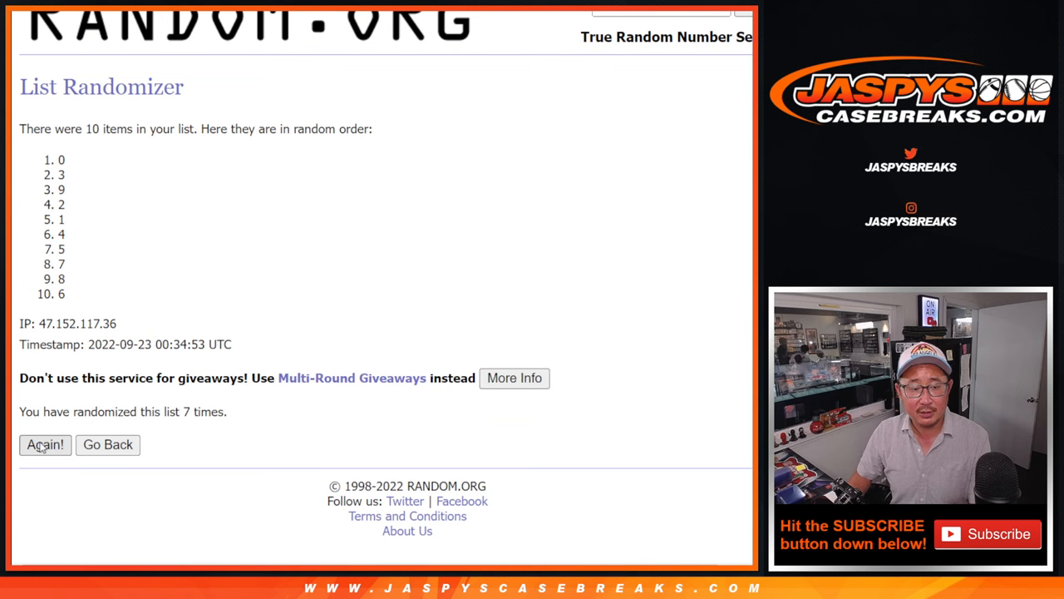
click(45, 444)
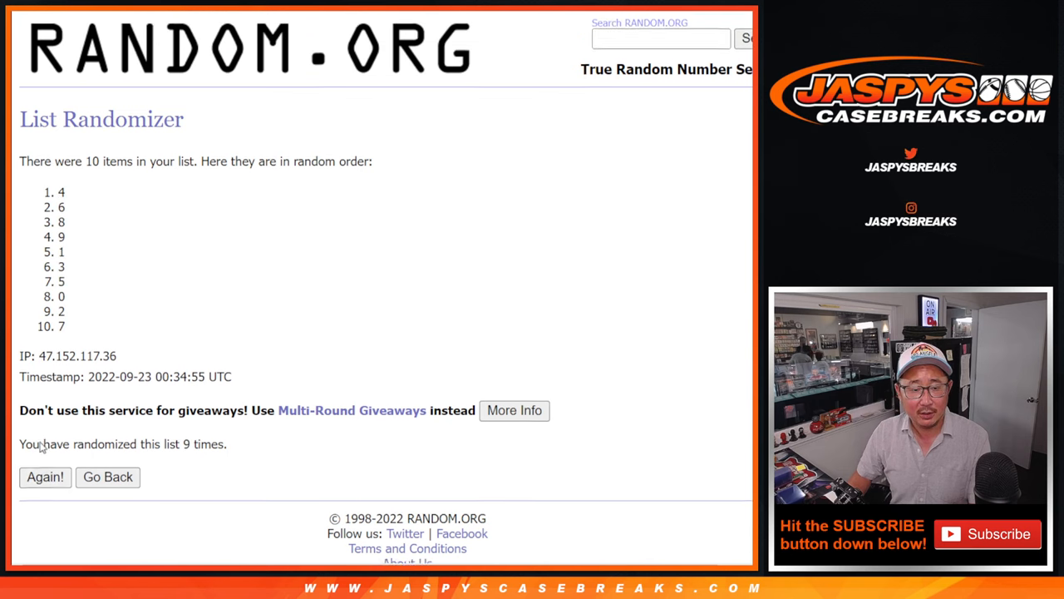
click(45, 476)
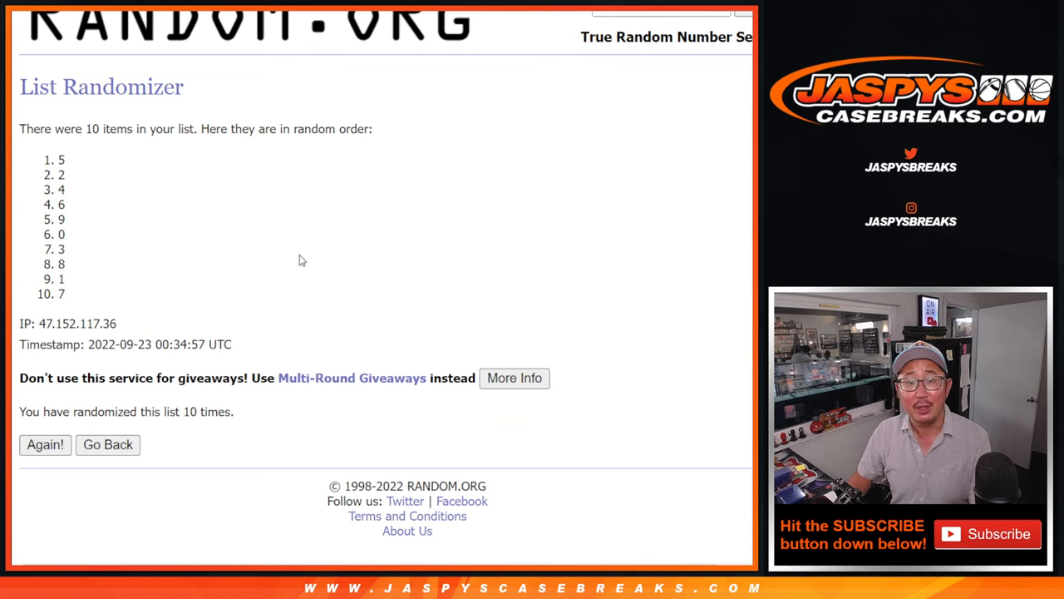
click(45, 443)
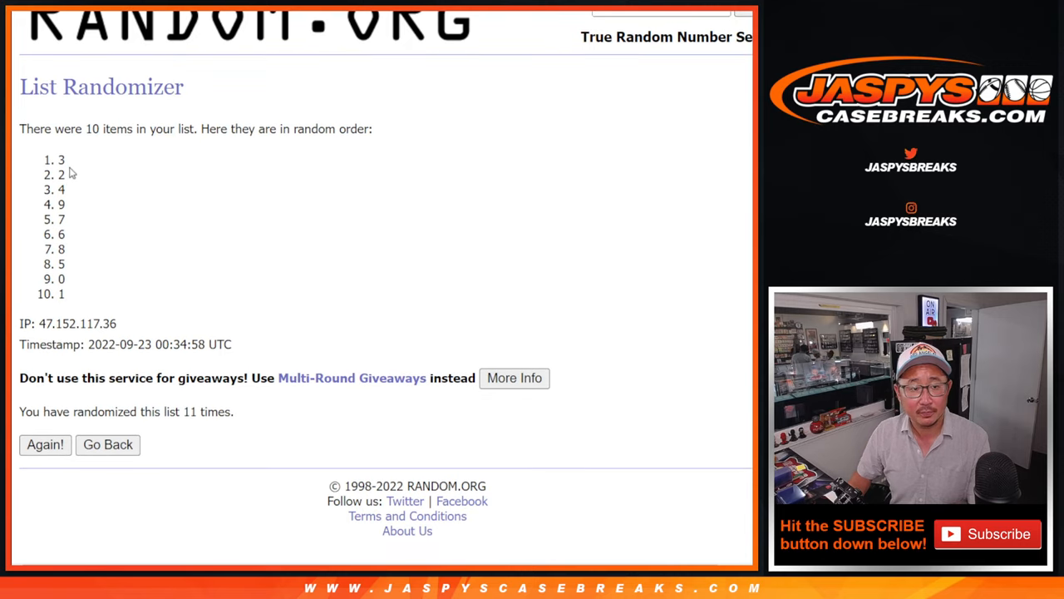
drag(60, 159, 60, 293)
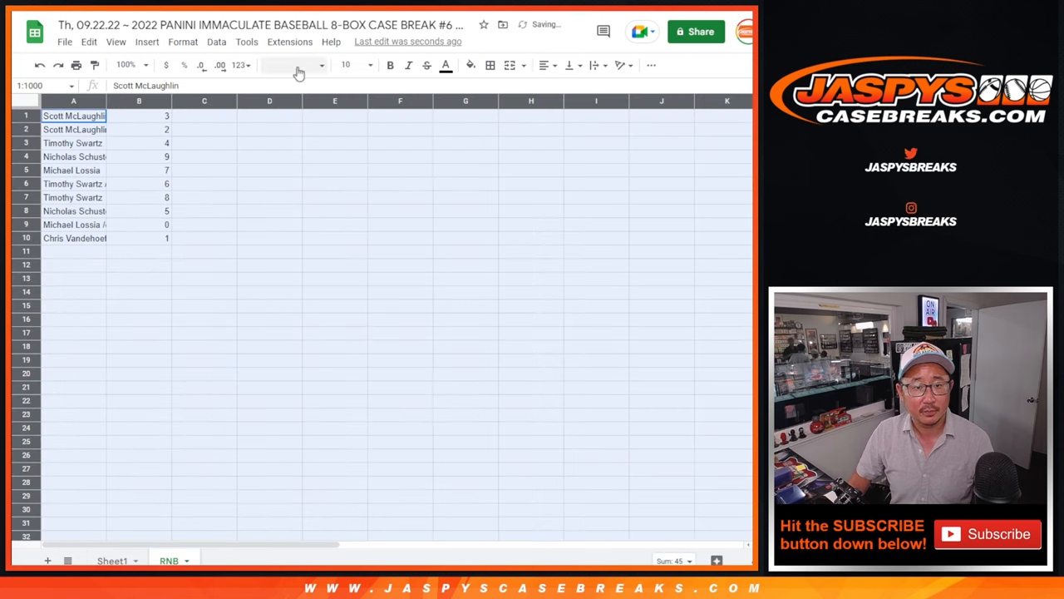
Place the shuffled names in column A and the shuffled digits in column B of the sheet.
click(286, 64)
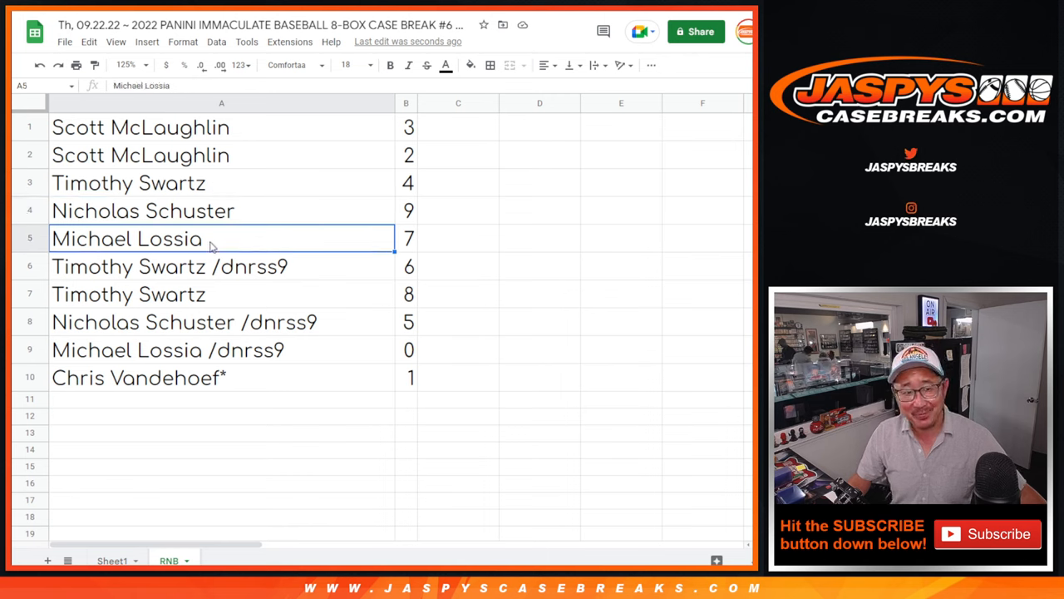
click(130, 292)
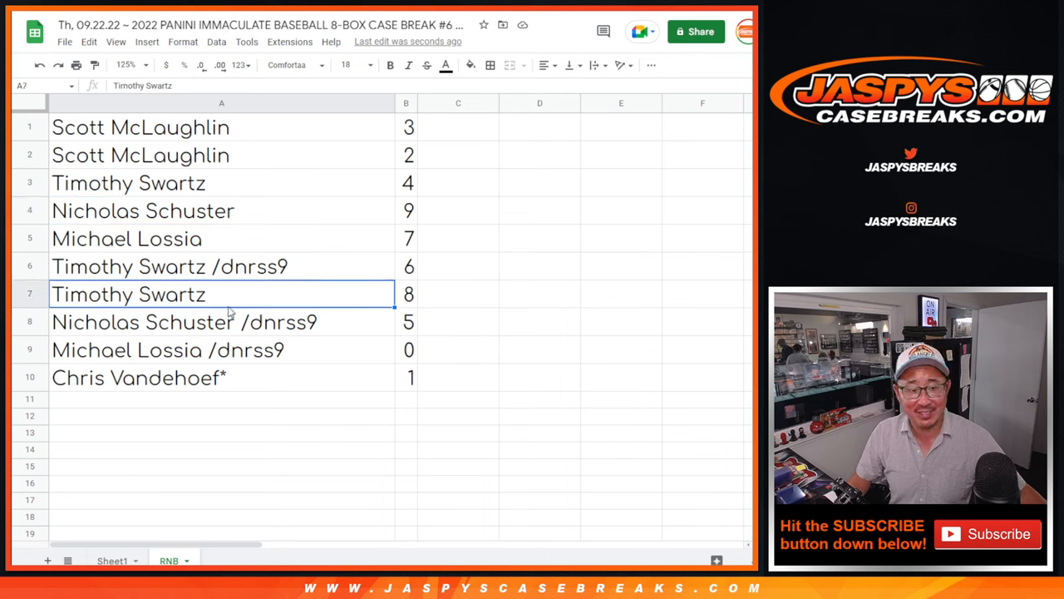
click(406, 350)
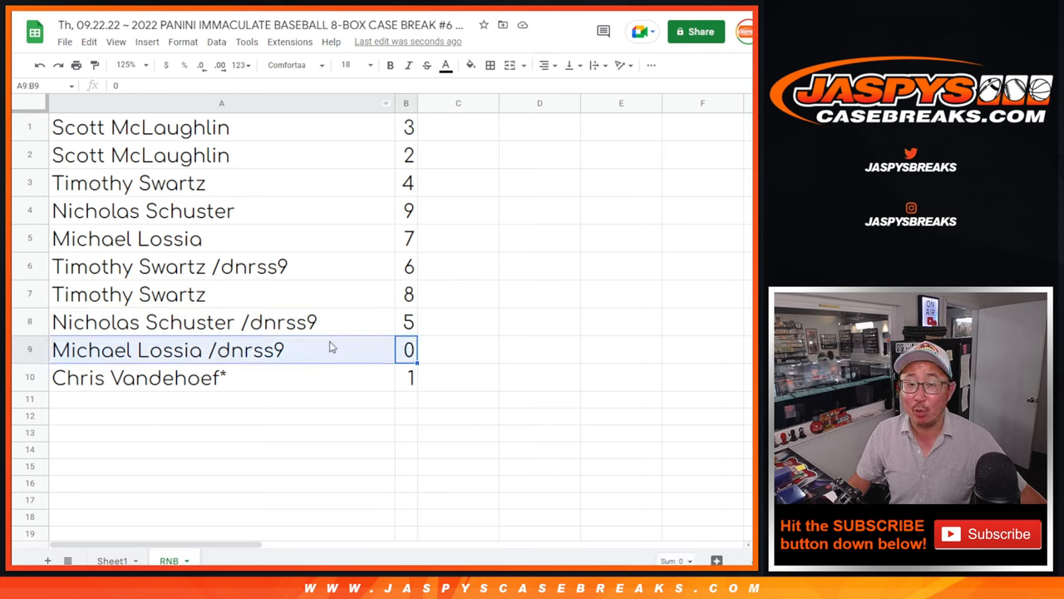
click(167, 375)
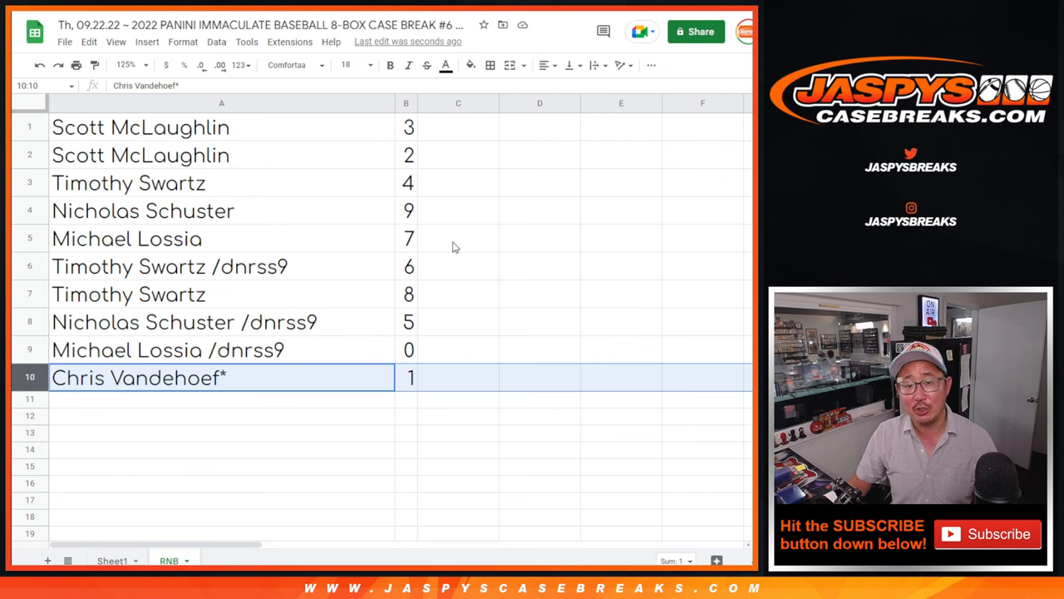
Sort the sheet A to Z by column B so the digits run 0 through 9.
right_click(406, 103)
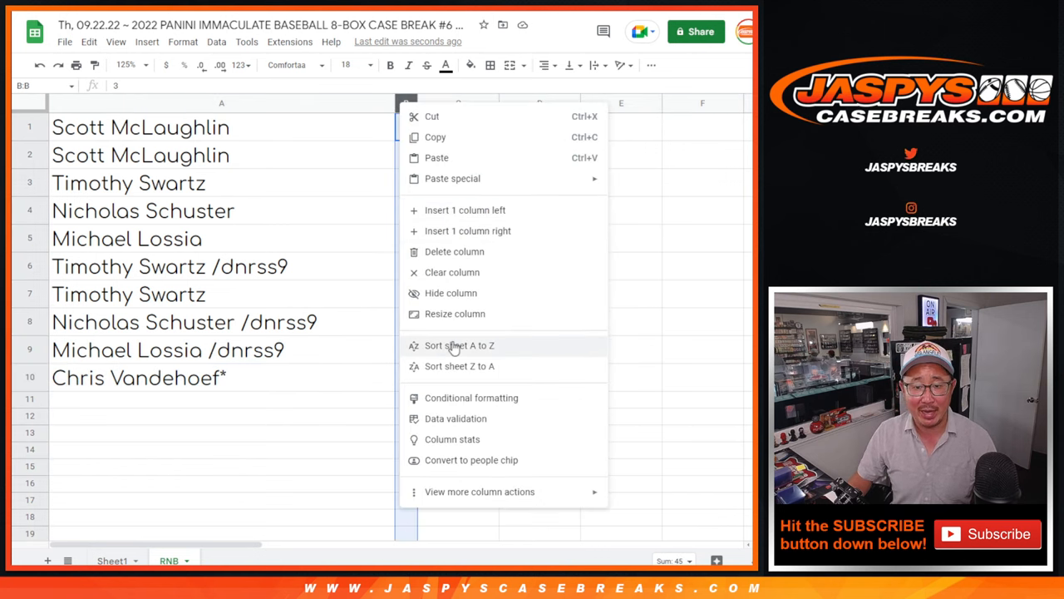
click(459, 345)
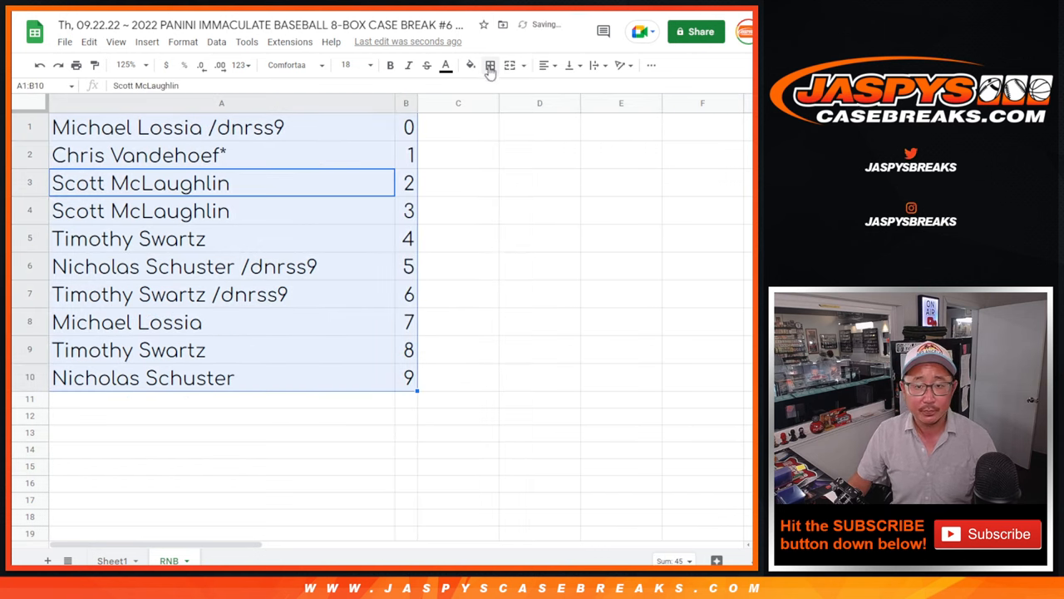
click(546, 65)
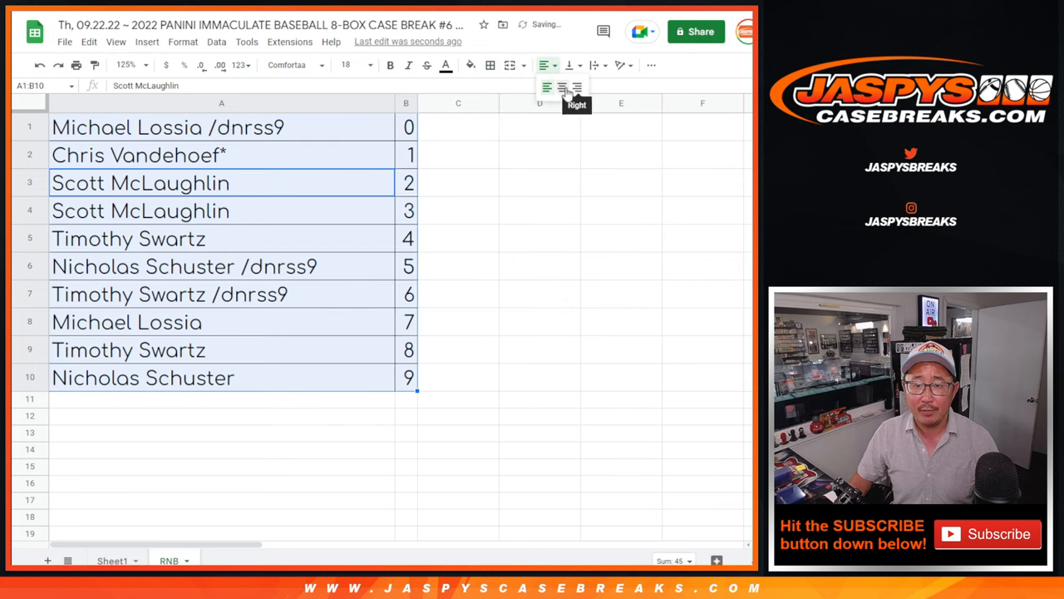